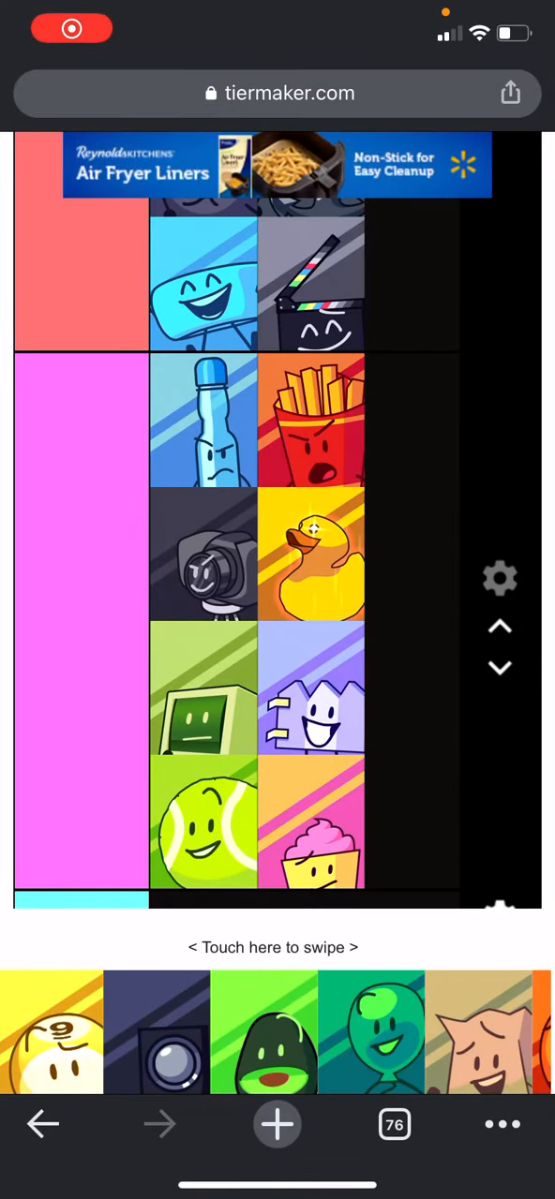
- Scroll down to the camp video's comments in YouTube
{"action": "scroll", "scroll_direction": "down", "scroll_amount": 3}
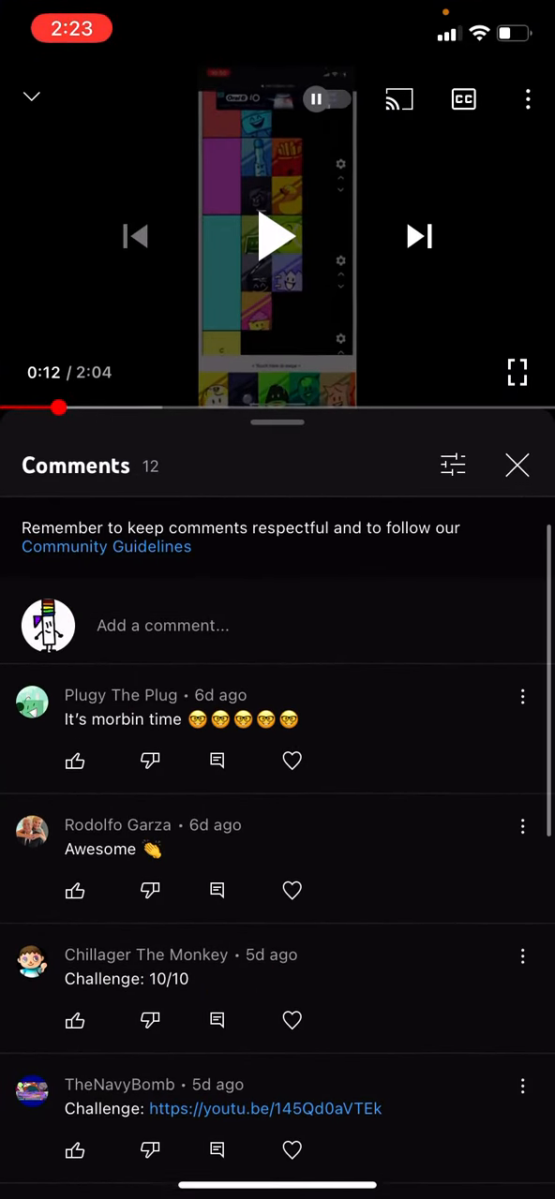
- Read further through the camp video's comments before opening the app switcher
{"action": "scroll", "scroll_direction": "up", "scroll_amount": 3}
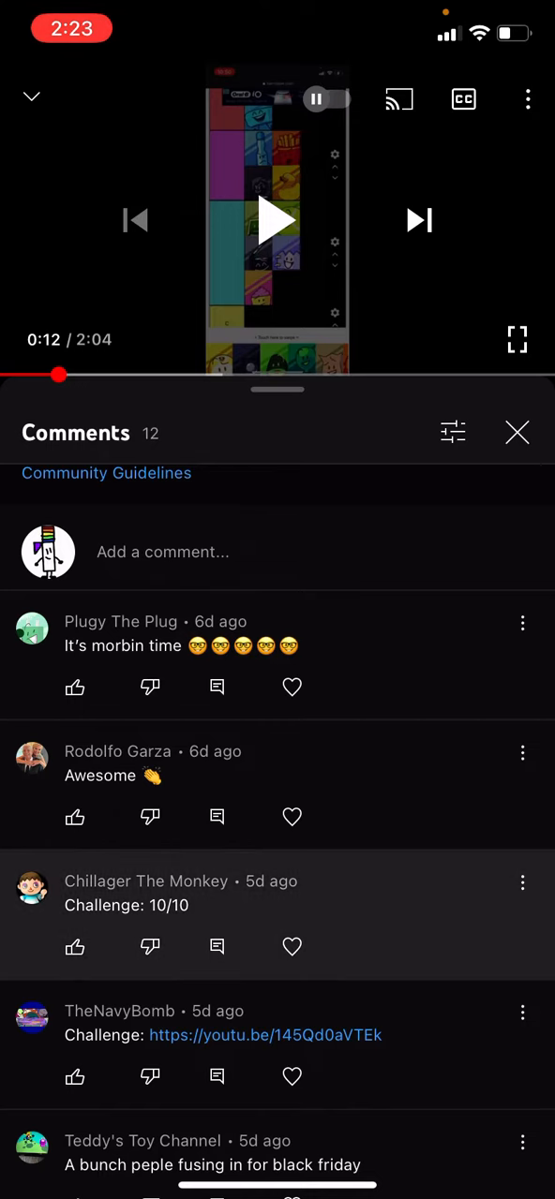
{"action": "scroll", "scroll_direction": "up", "scroll_amount": 3}
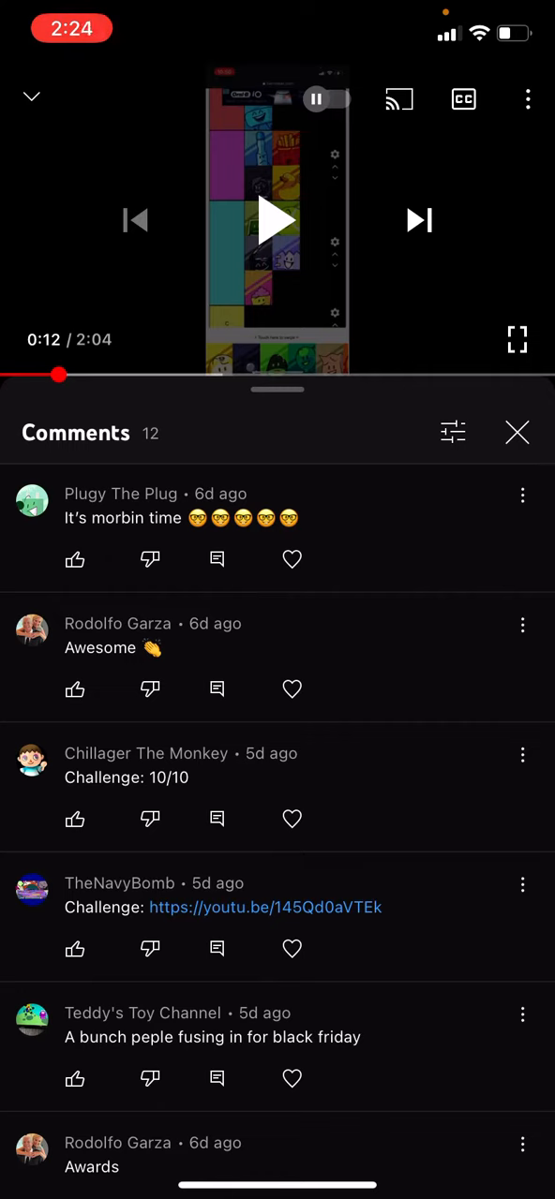
{"action": "scroll", "scroll_direction": "up", "scroll_amount": 3}
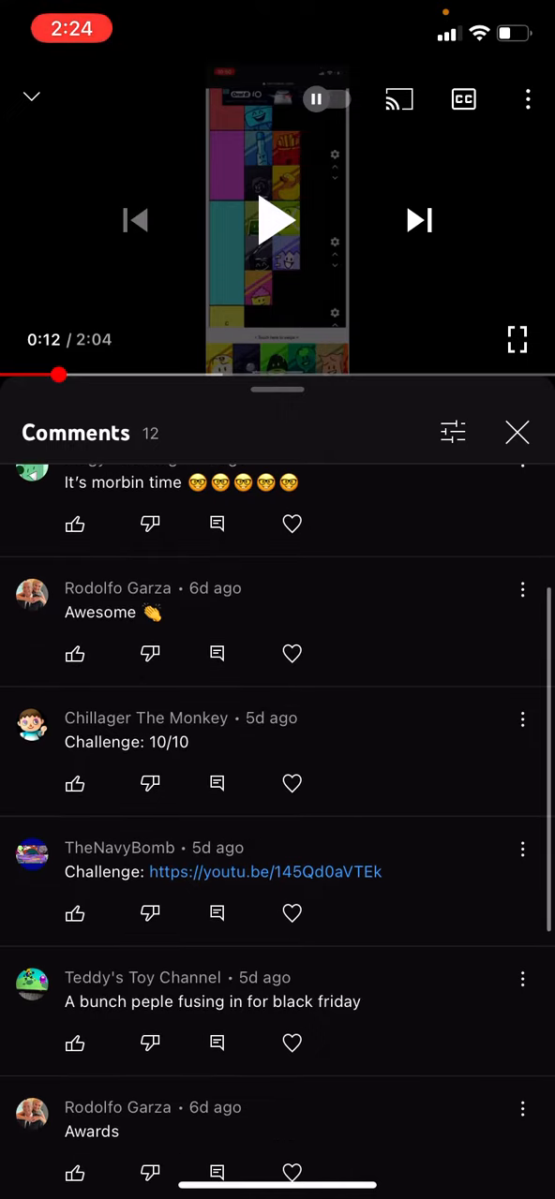
{"action": "scroll", "scroll_direction": "up", "scroll_amount": 3}
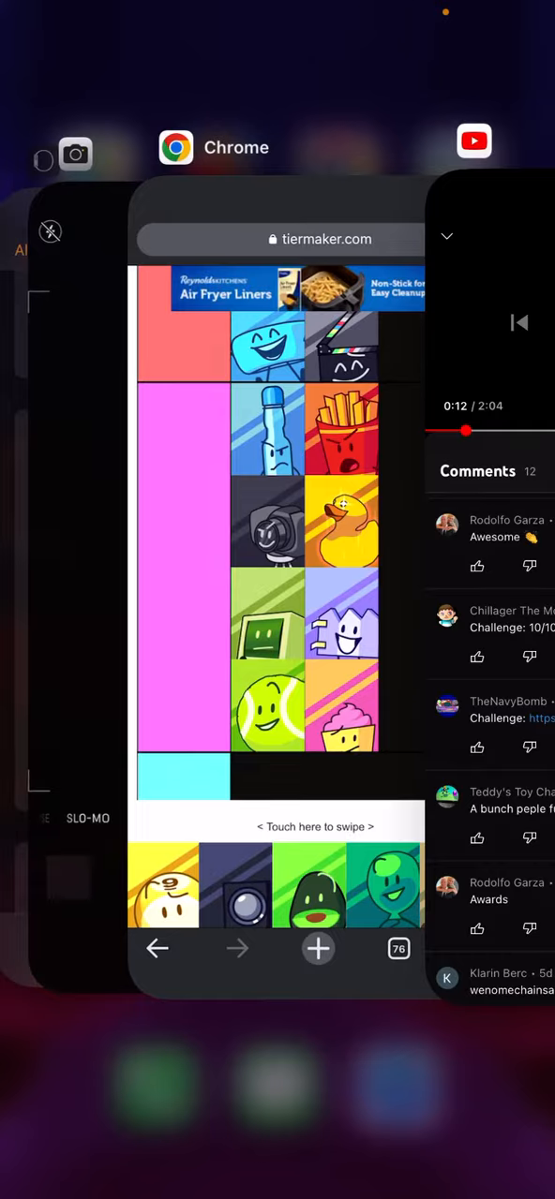
- Return to YouTube, expand the camp video and reopen its comments
{"action": "left_click", "coordinate": [474, 140]}
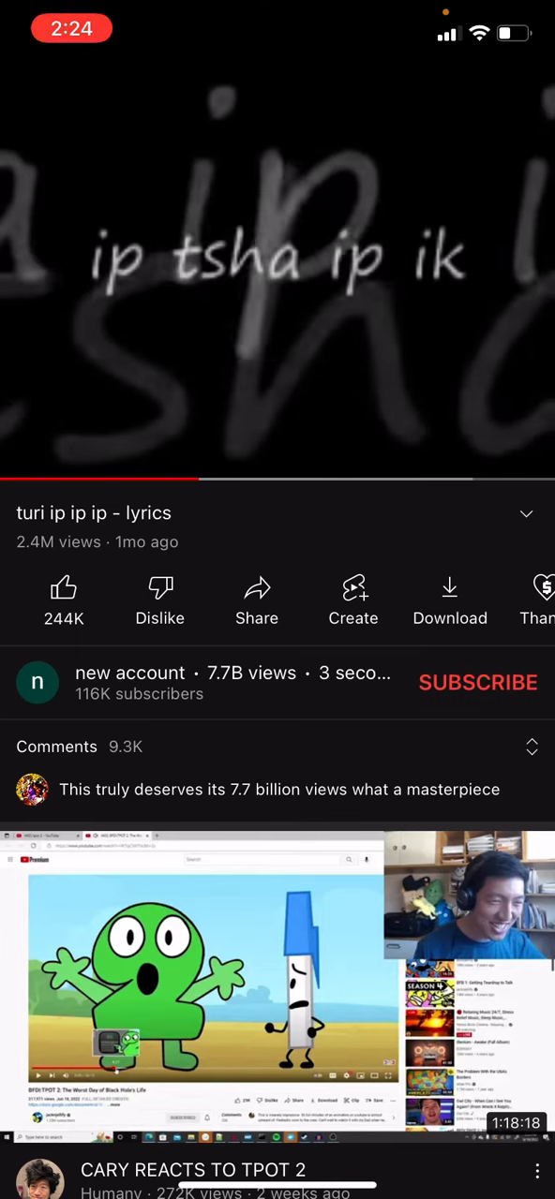
{"action": "left_click", "coordinate": [277, 281]}
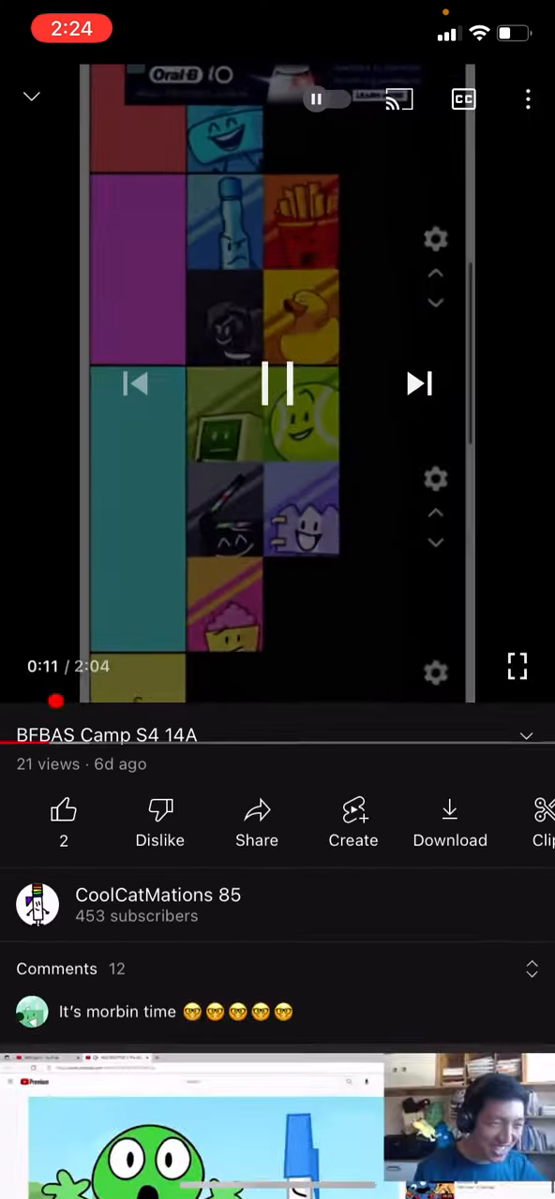
{"action": "left_click", "coordinate": [278, 384]}
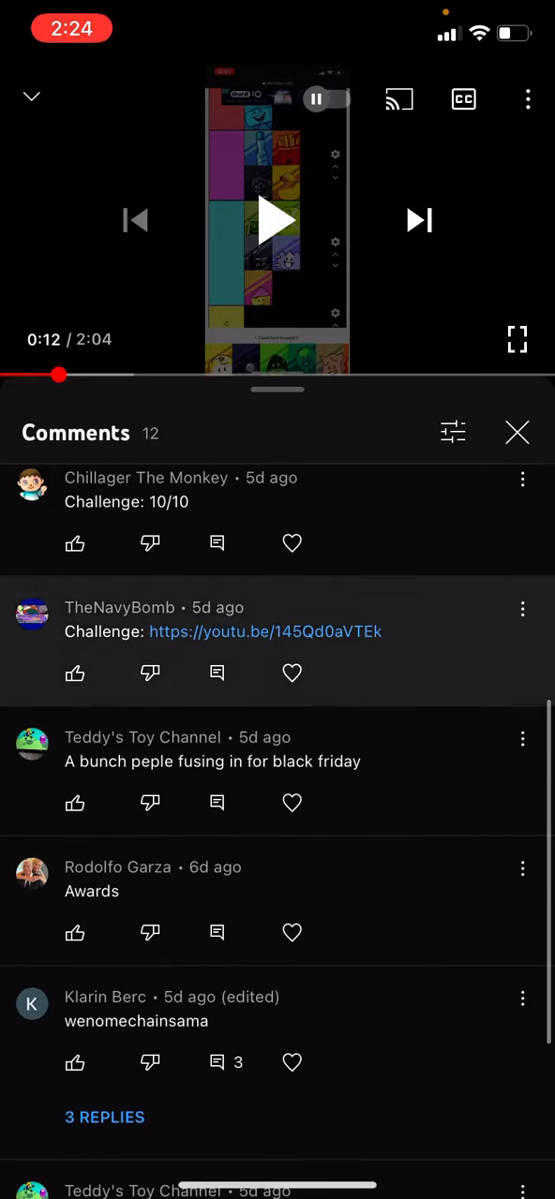
- Scroll the comments and show the three replies under the wenomechainsama comment
{"action": "scroll", "scroll_direction": "up", "scroll_amount": 3}
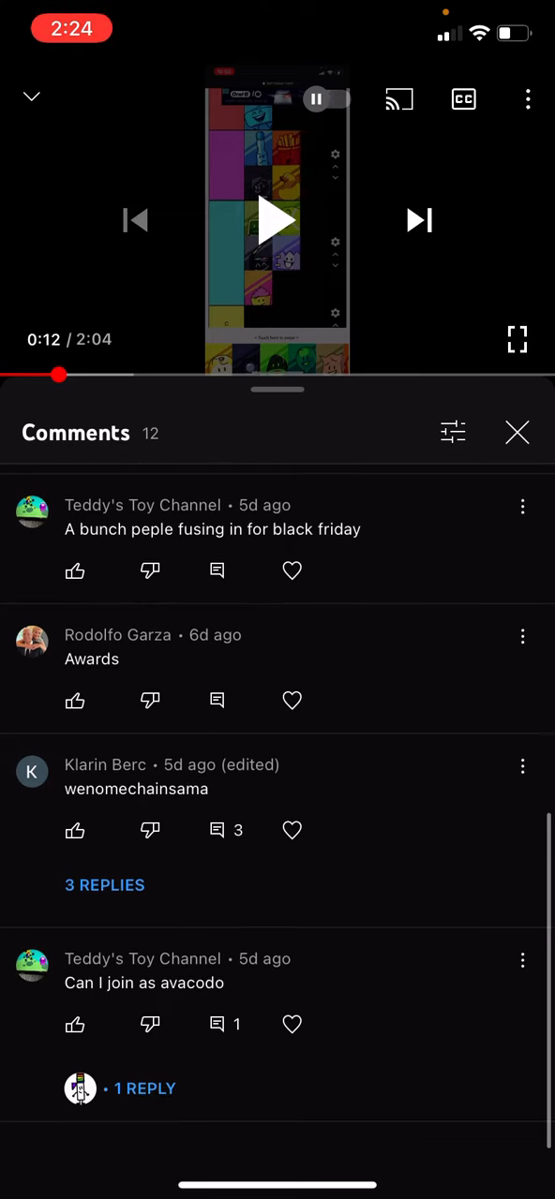
{"action": "scroll", "scroll_direction": "up", "scroll_amount": 3}
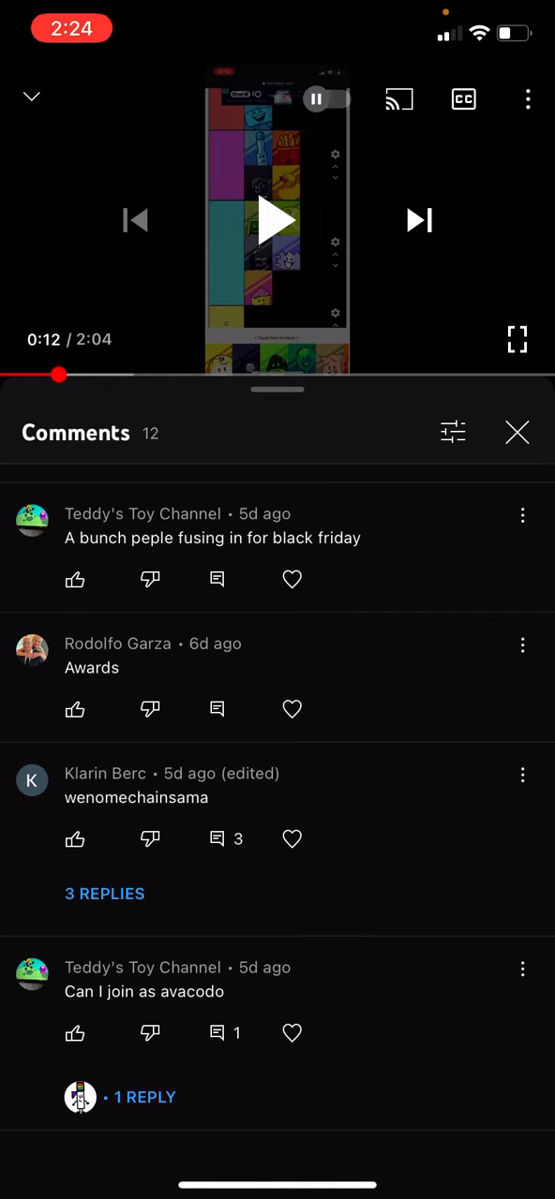
{"action": "left_click", "coordinate": [105, 894]}
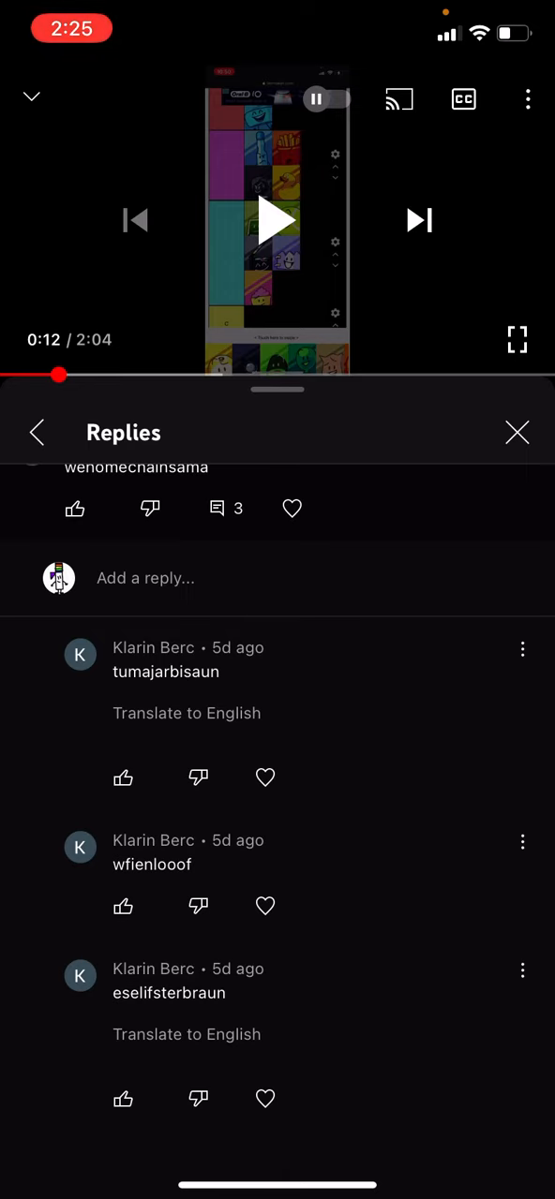
- Close the replies and scroll the comment list before returning to the tier list
{"action": "left_click", "coordinate": [36, 431]}
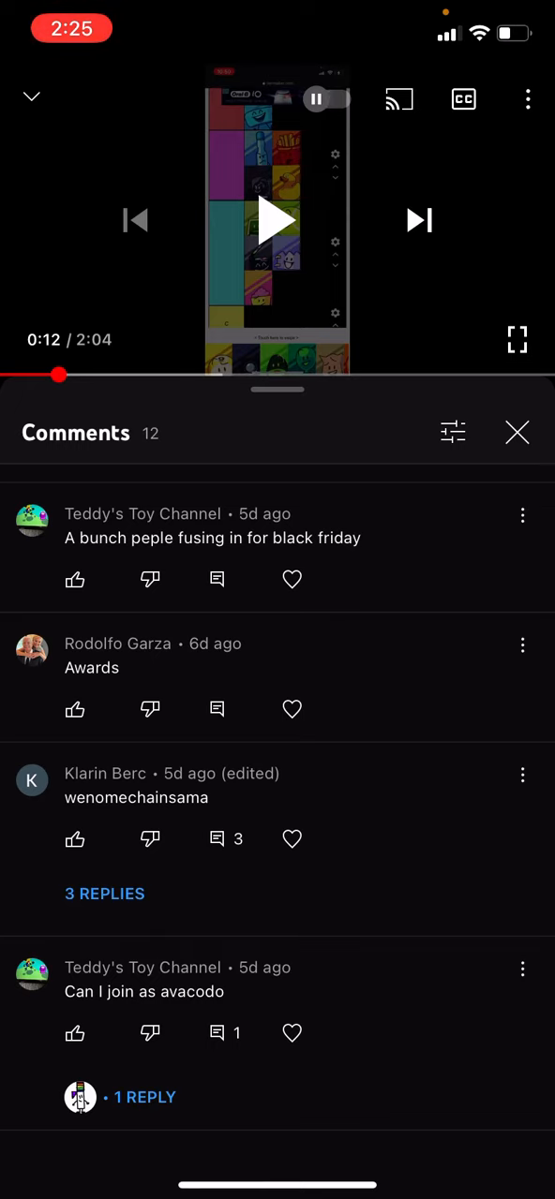
{"action": "scroll", "scroll_direction": "up", "scroll_amount": 3}
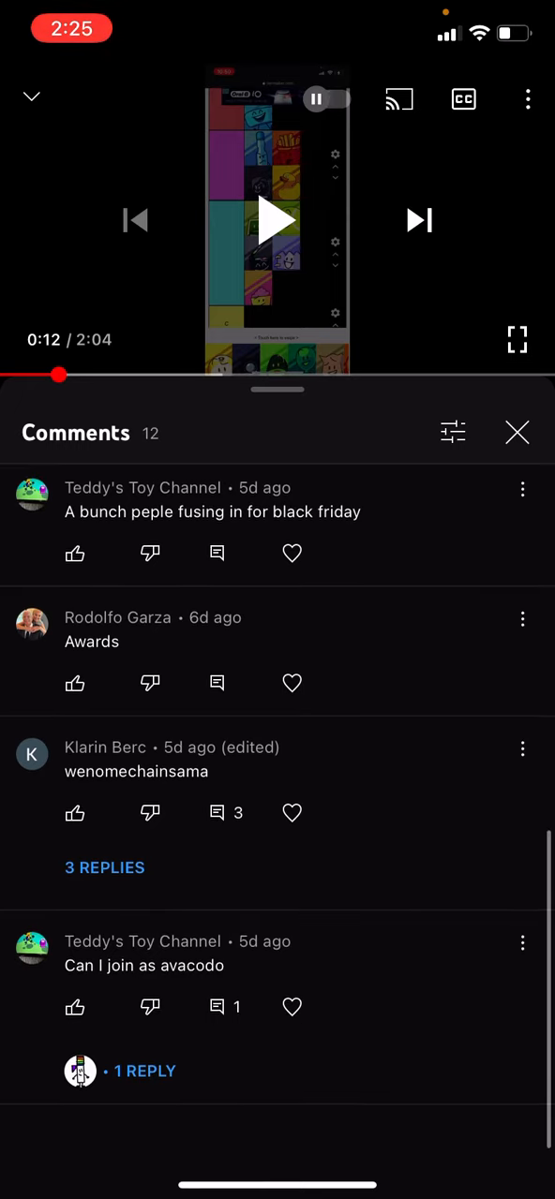
{"action": "scroll", "scroll_direction": "up", "scroll_amount": 3}
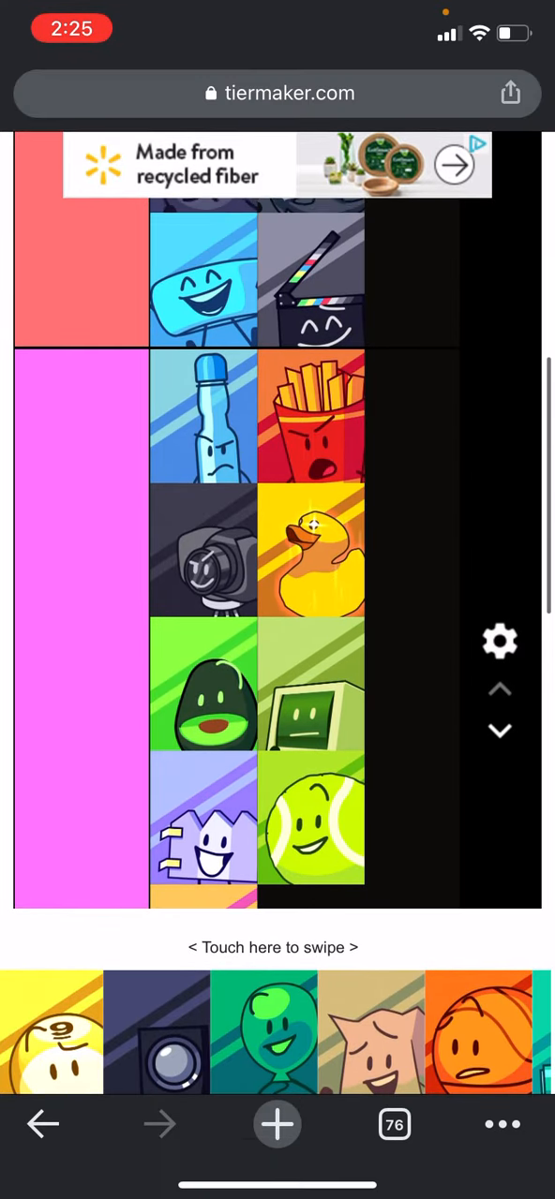
- Scroll the tier list while placing cupcake, spiky white character and tennis ball in cyan
{"action": "scroll", "scroll_direction": "up", "scroll_amount": 3}
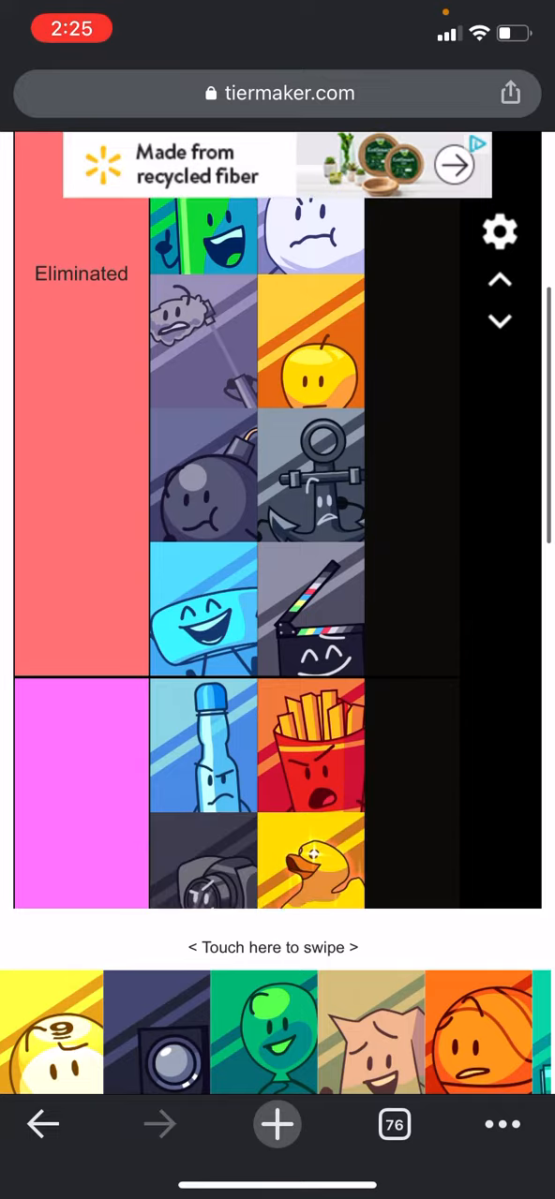
{"action": "scroll", "scroll_direction": "down", "scroll_amount": 3}
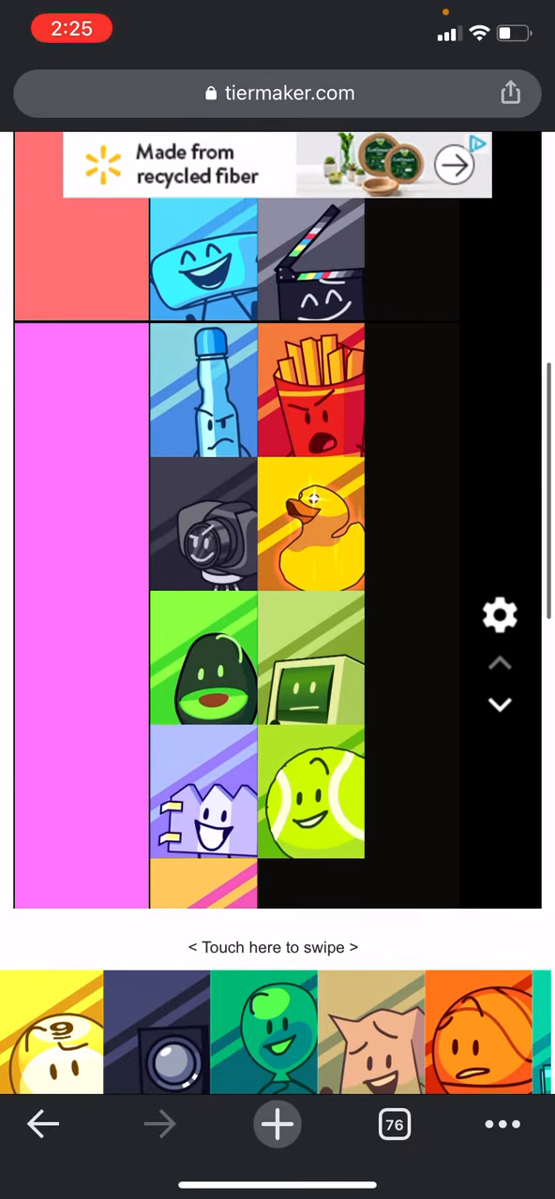
{"action": "scroll", "scroll_direction": "down", "scroll_amount": 3}
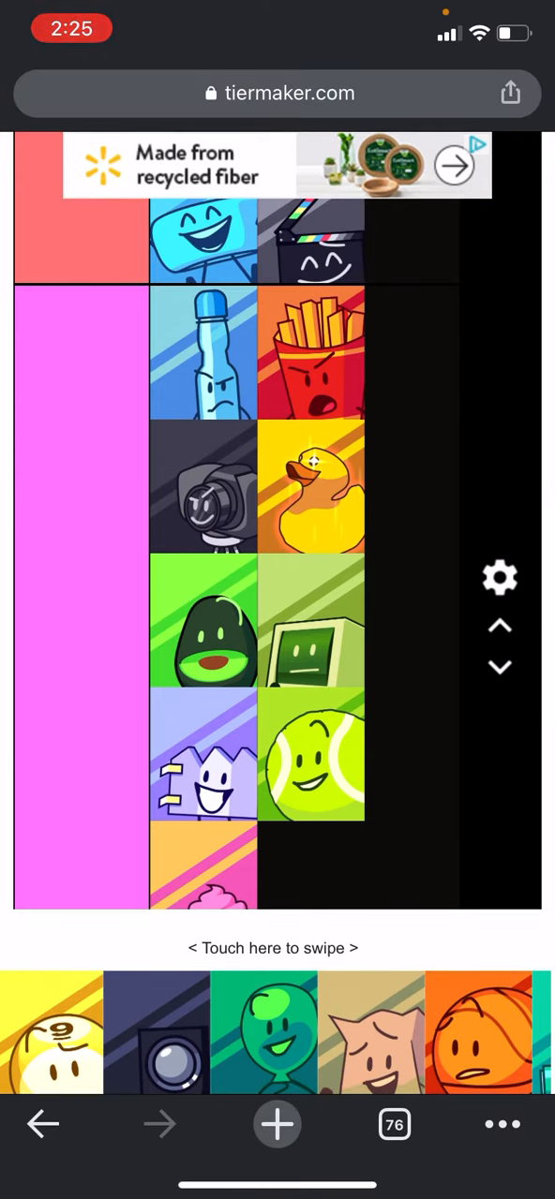
{"action": "scroll", "scroll_direction": "down", "scroll_amount": 3}
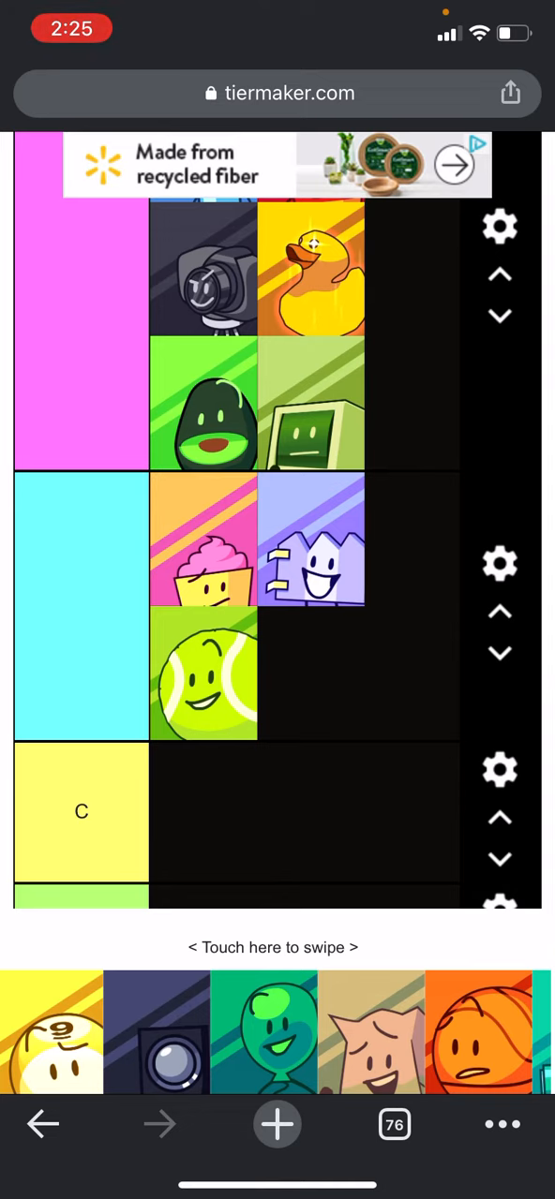
- Drag the computer from the pink tier into the cyan tier after the tennis ball
{"action": "left_click_drag", "start_coordinate": [311, 403], "coordinate": [310, 675]}
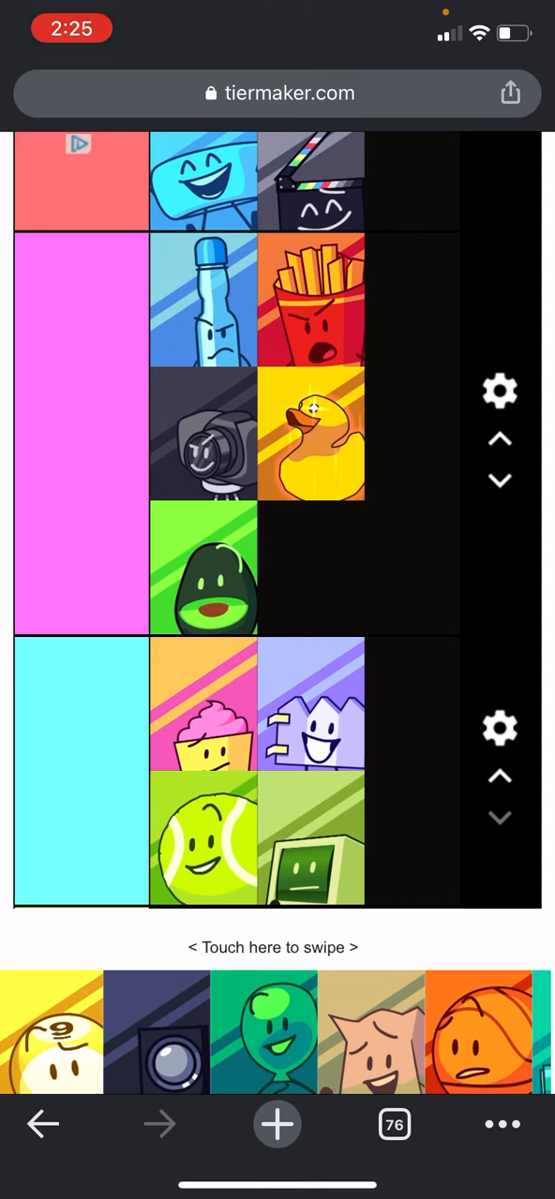
{"action": "scroll", "scroll_direction": "down", "scroll_amount": 3}
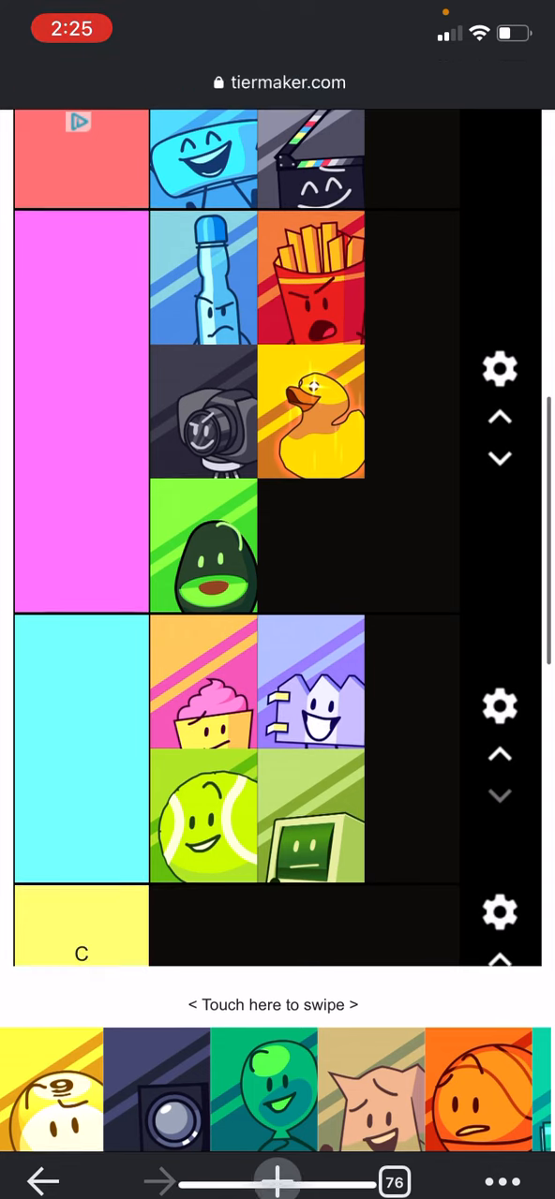